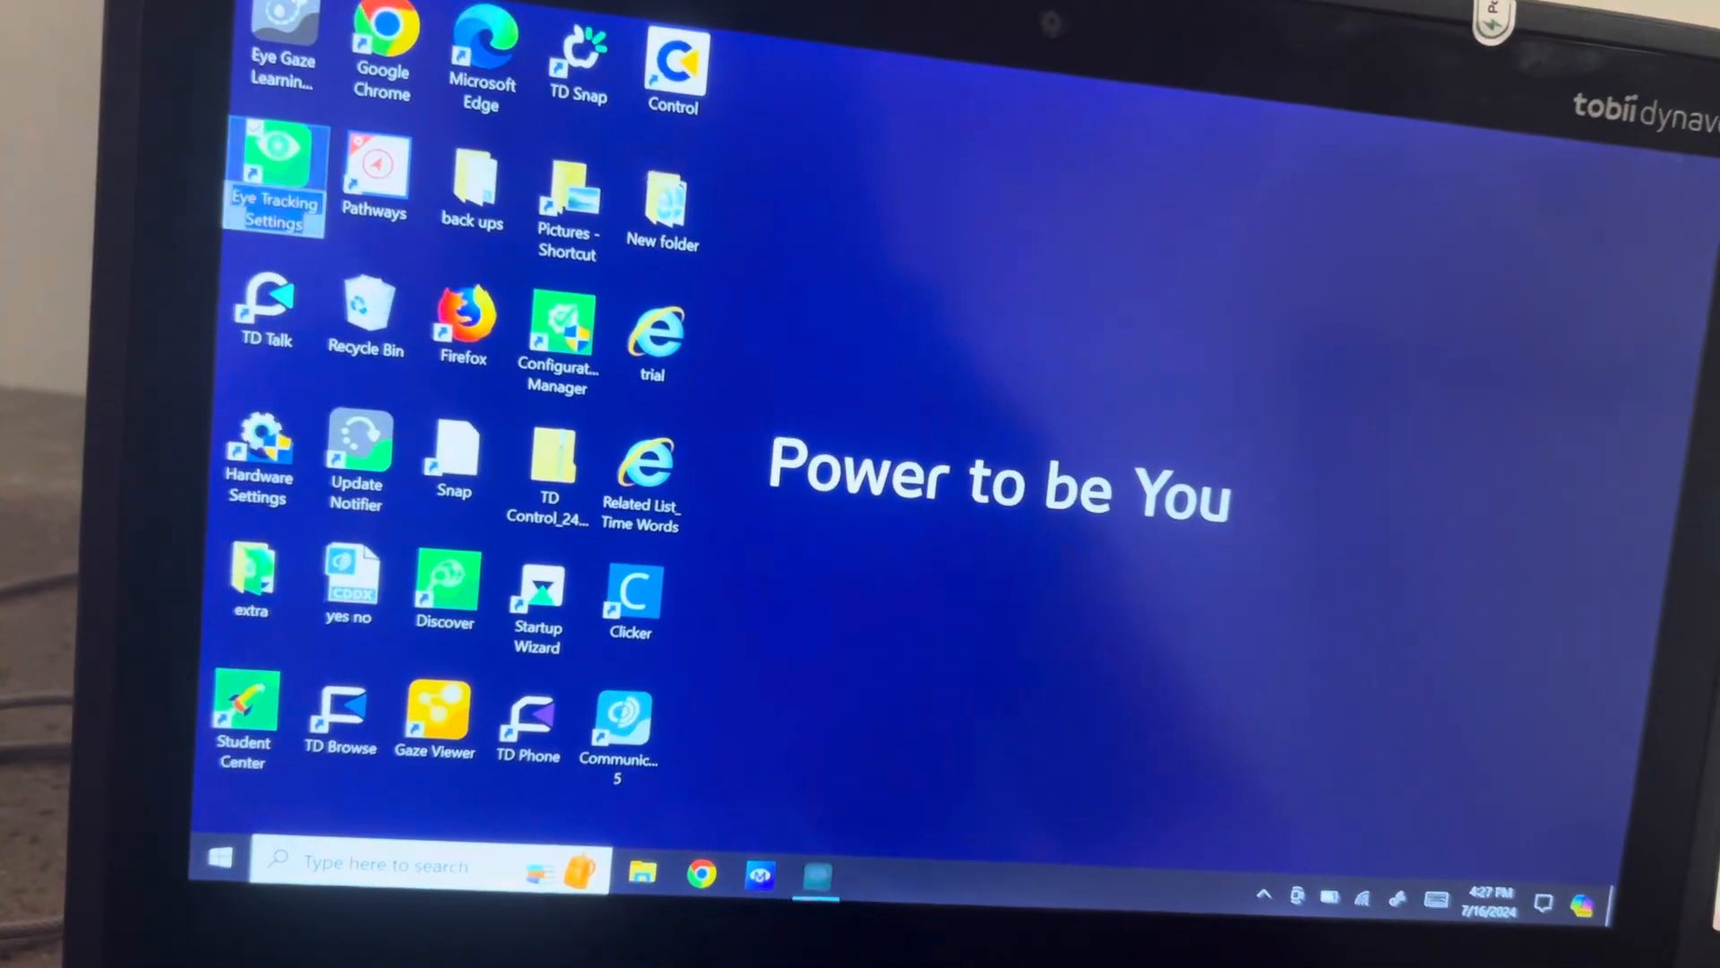
- Launch Eye Tracking Settings from its desktop shortcut to show gaze feedback type, size and opacity
{"action": "double_click", "coordinate": [273, 173]}
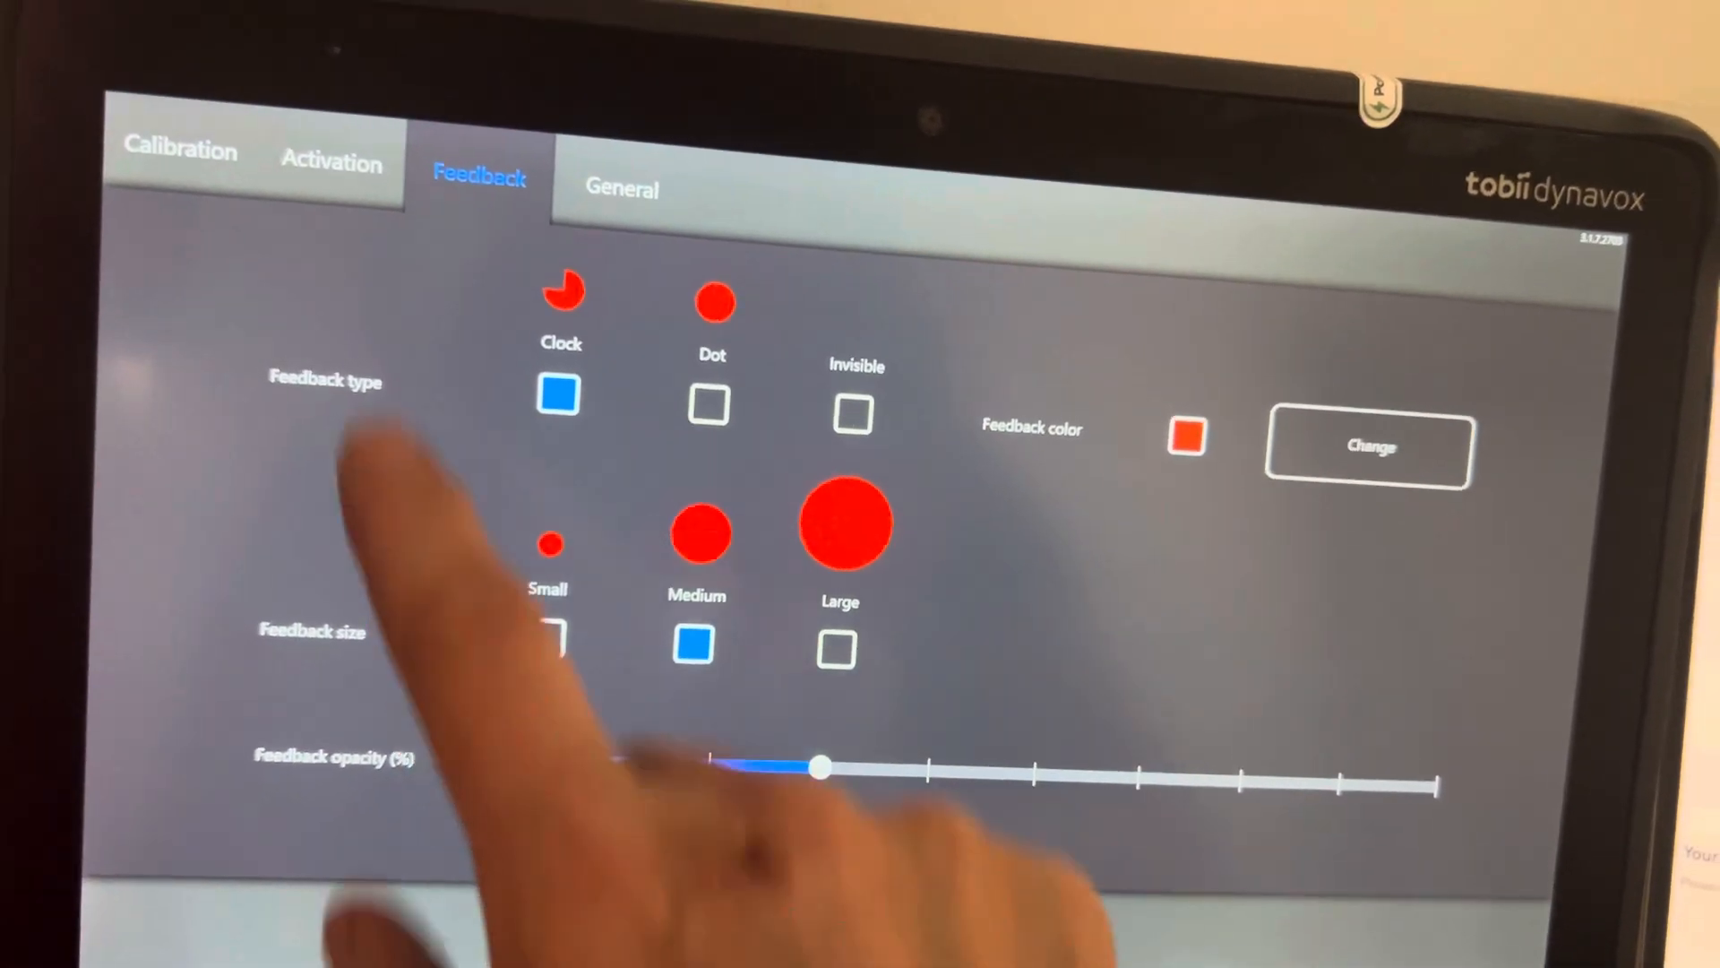
- View the General page, then the Calibration page showing both eyes tracked
{"action": "left_click", "coordinate": [620, 188]}
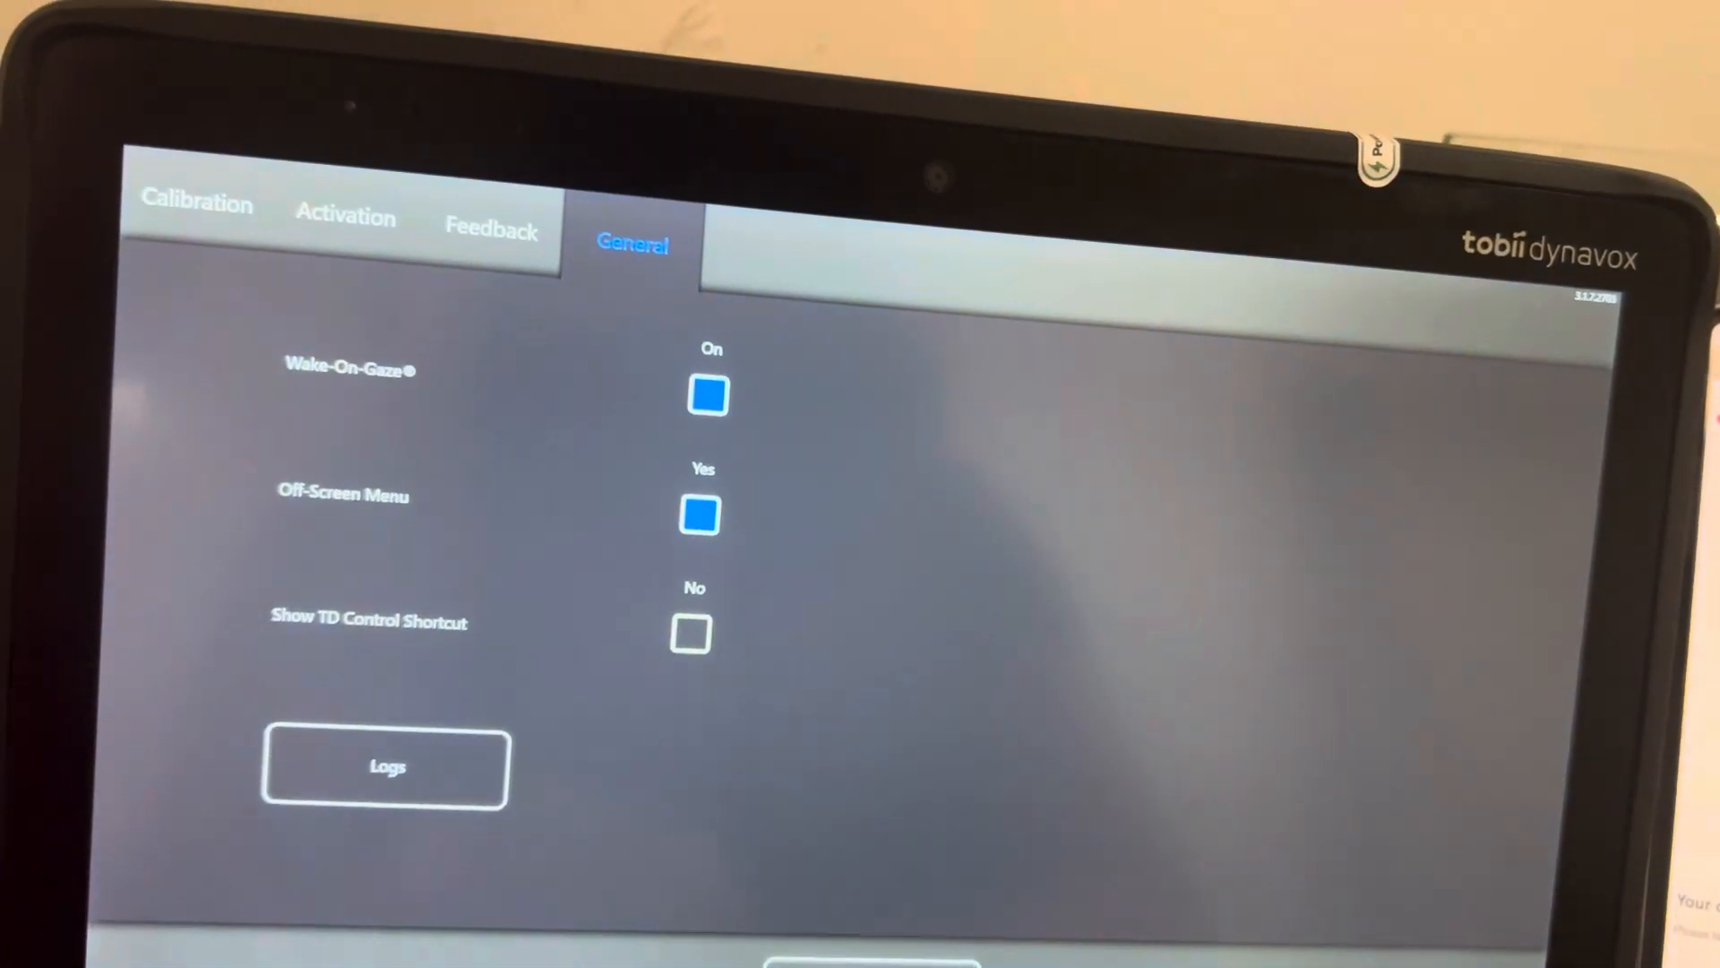
{"action": "left_click", "coordinate": [196, 205]}
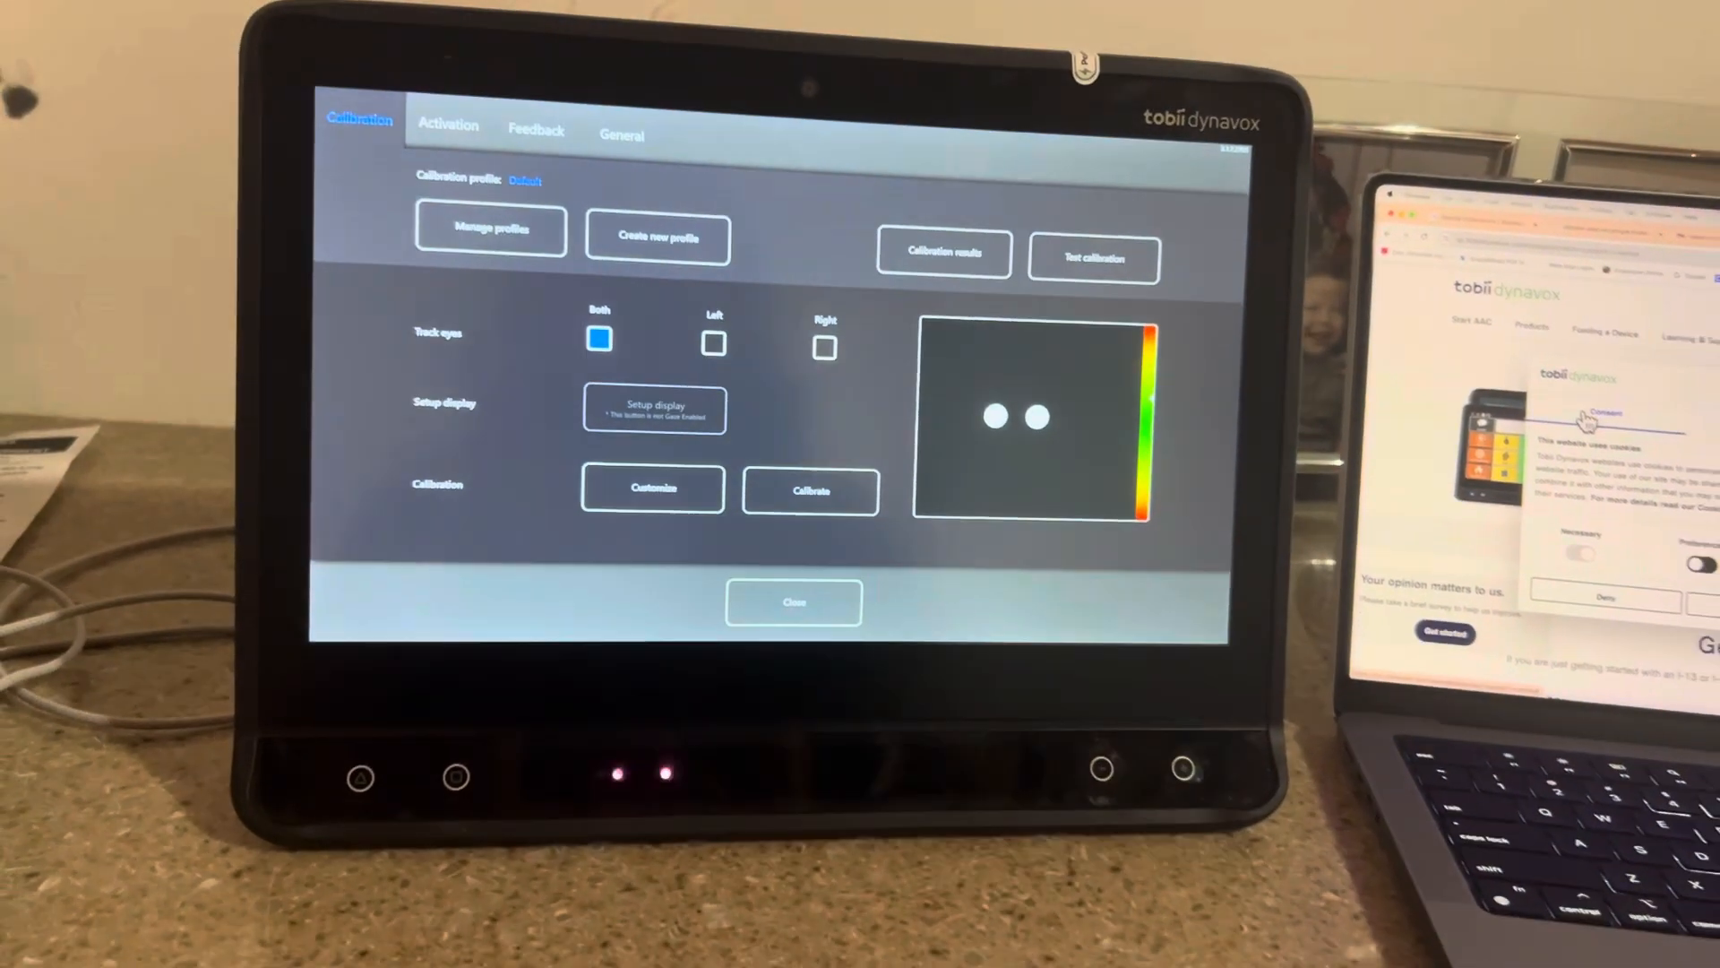
- Calibrate the eye tracker until all nine points rate Great, then close the results and settings
{"action": "left_click", "coordinate": [809, 488]}
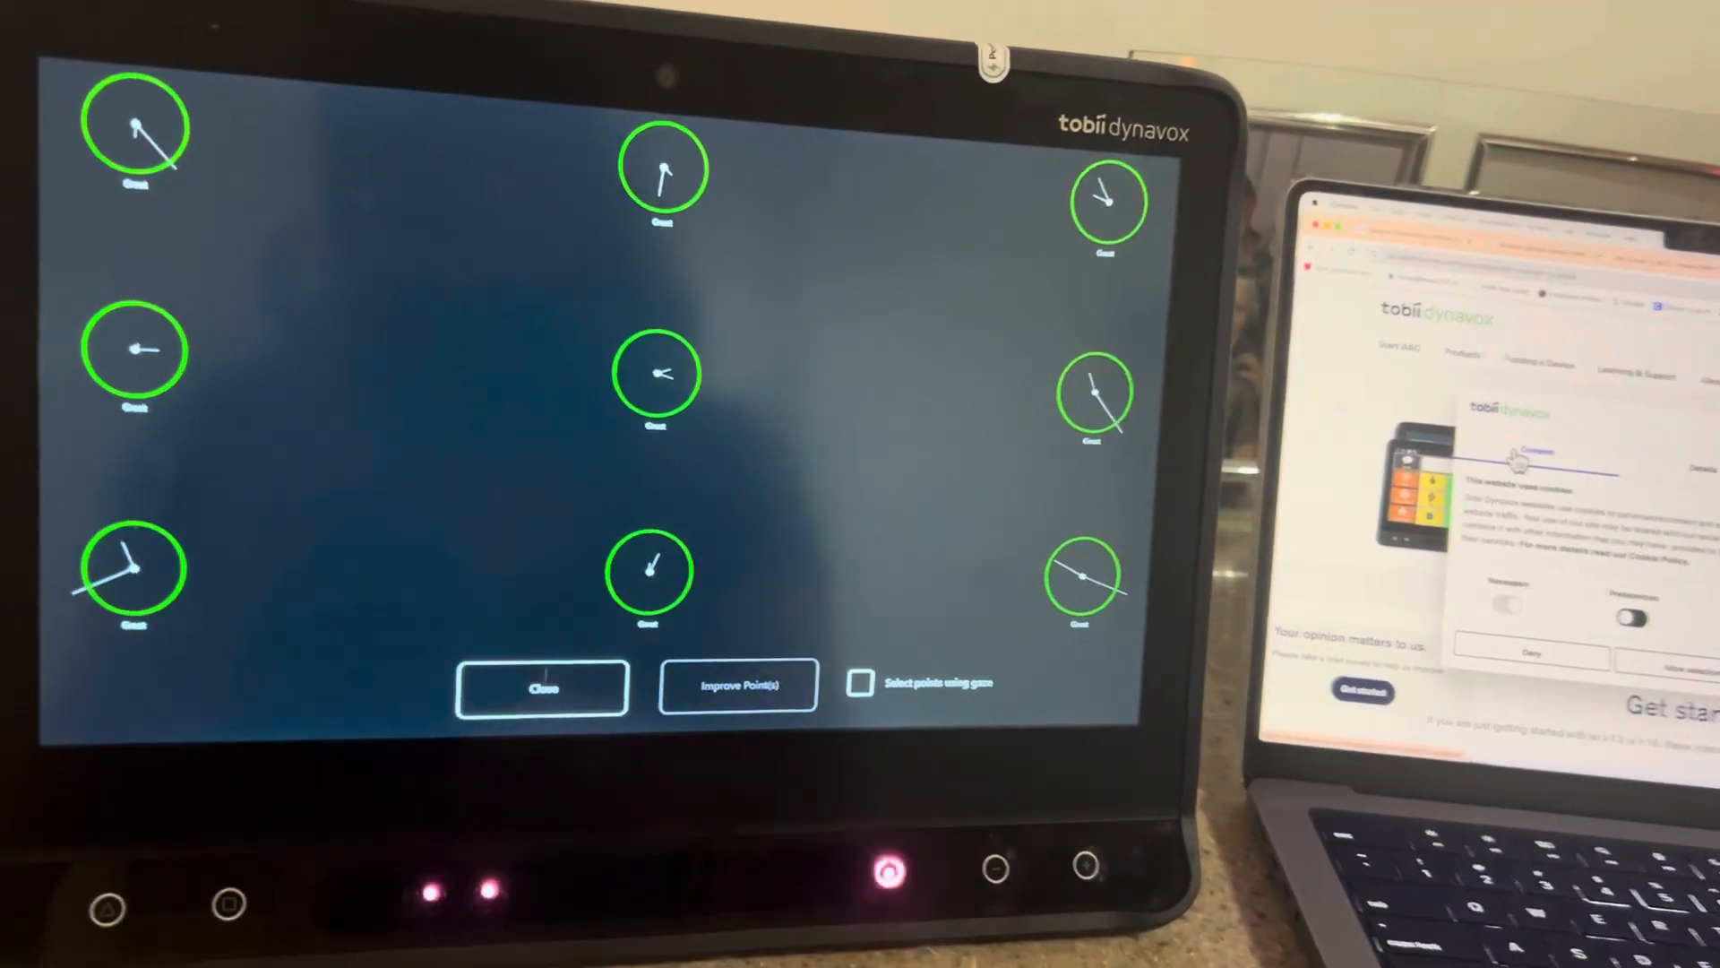
{"action": "left_click", "coordinate": [541, 683]}
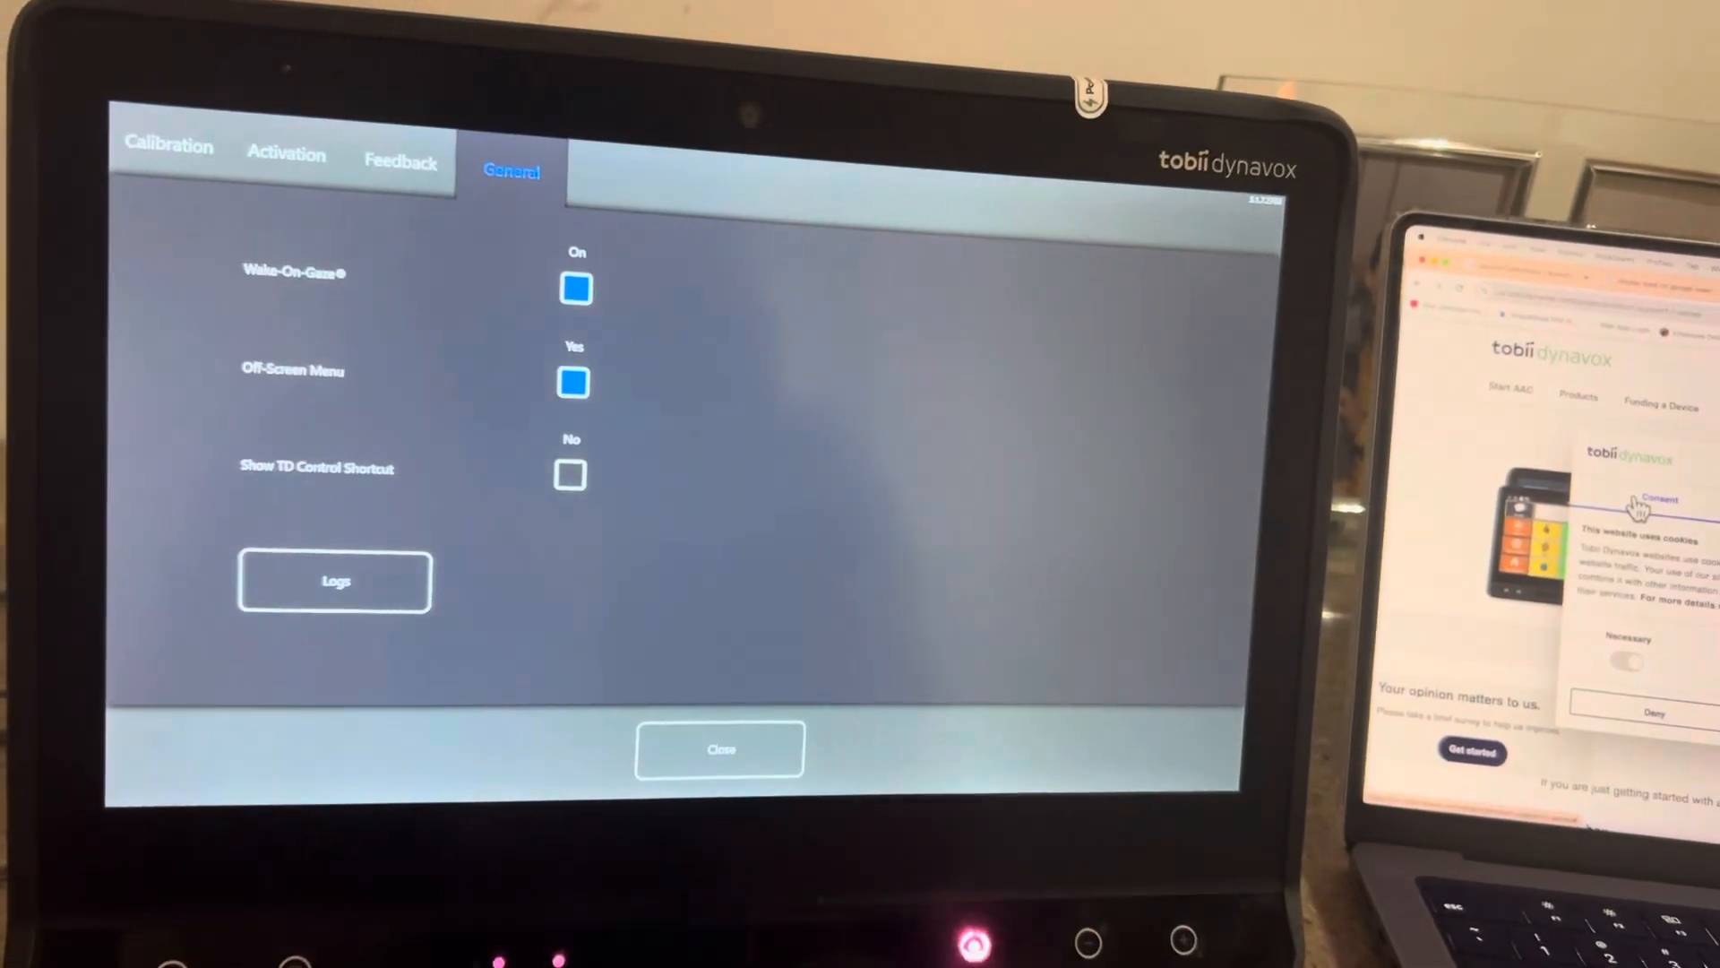
{"action": "left_click", "coordinate": [721, 749]}
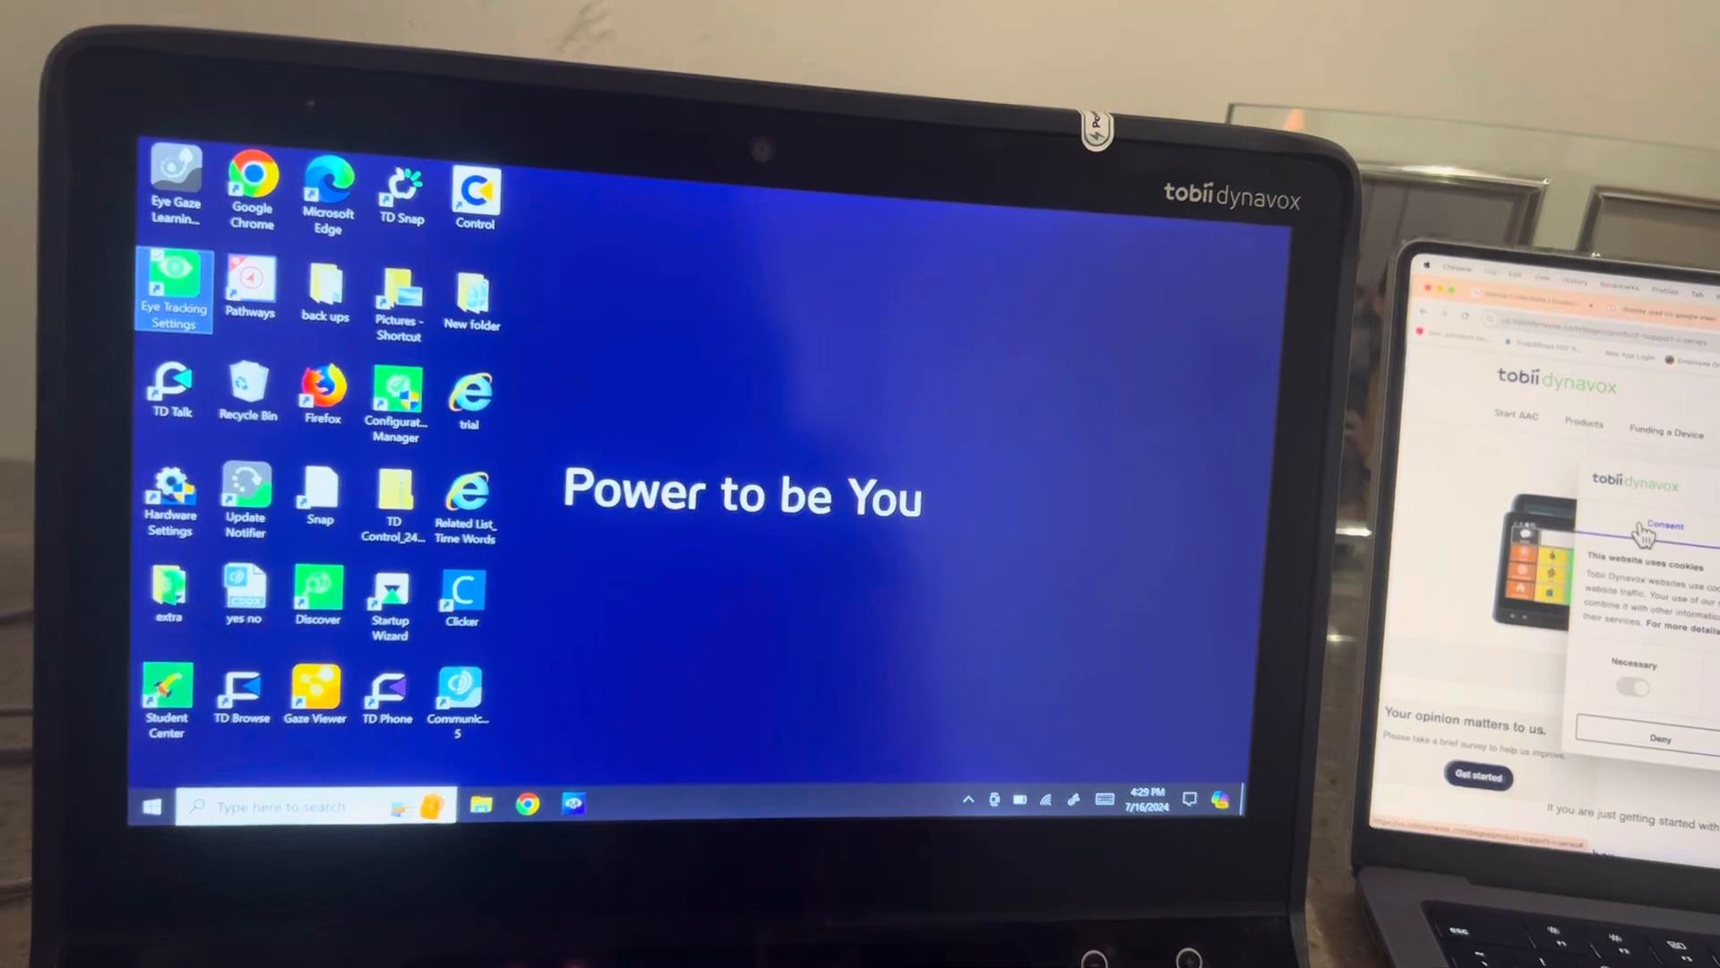